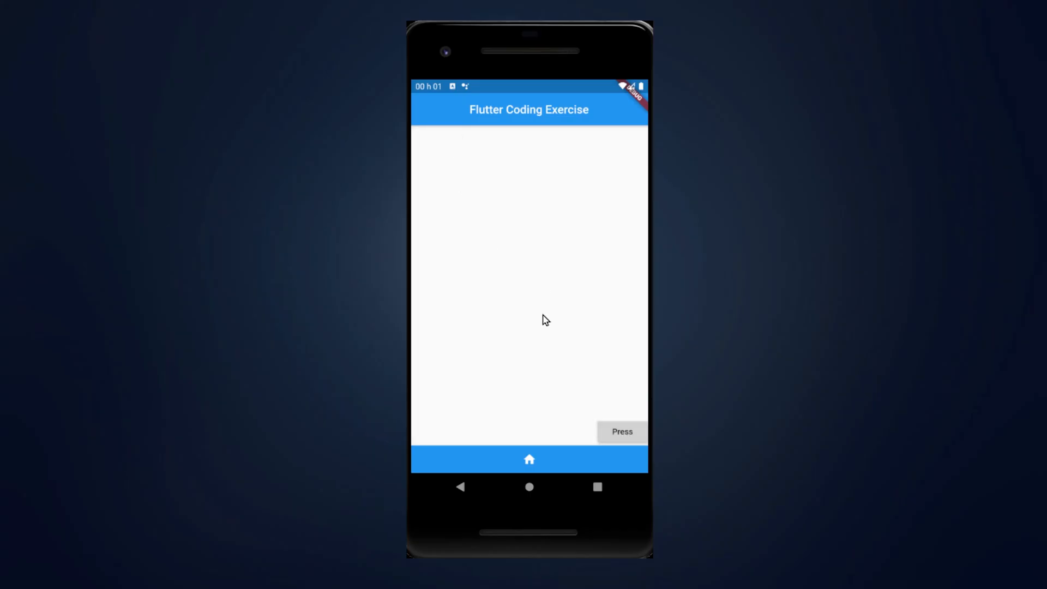
Tap Press three times so the button jumps bottom-right, centre, top-left and back to centre.
click(621, 432)
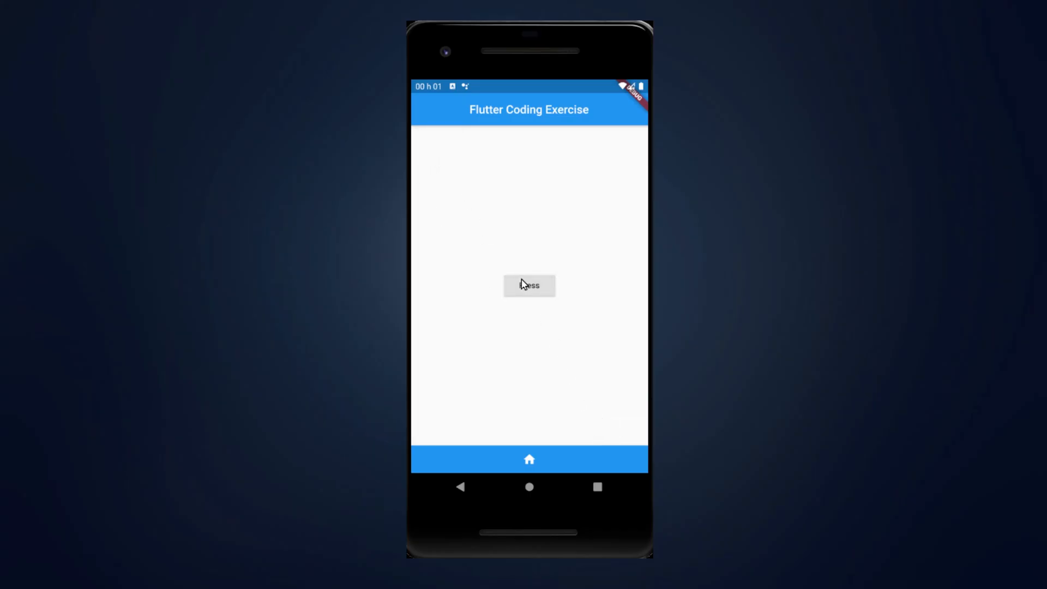
click(529, 284)
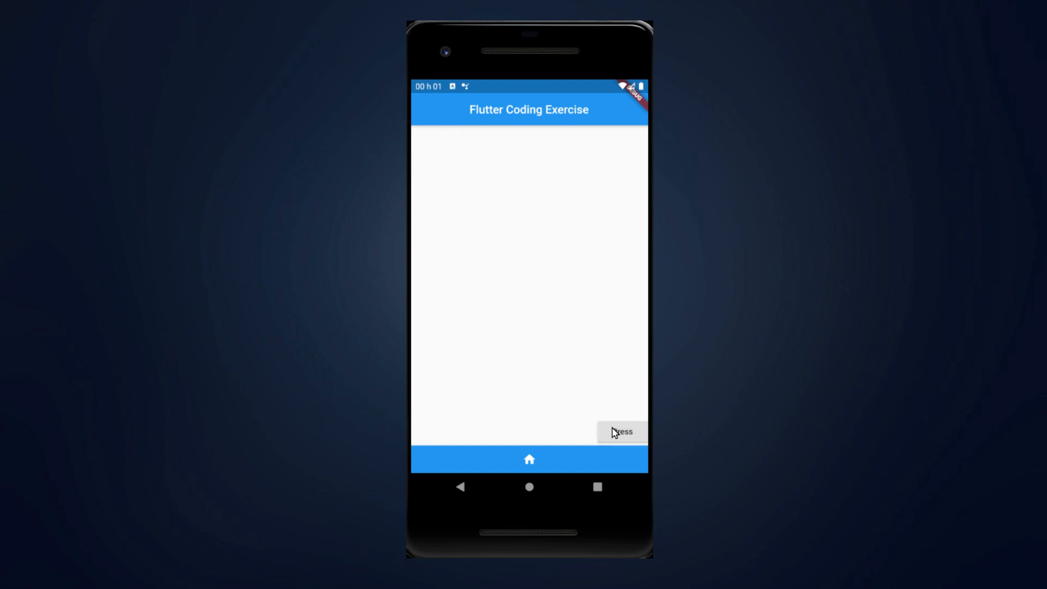
mouse_move(591, 399)
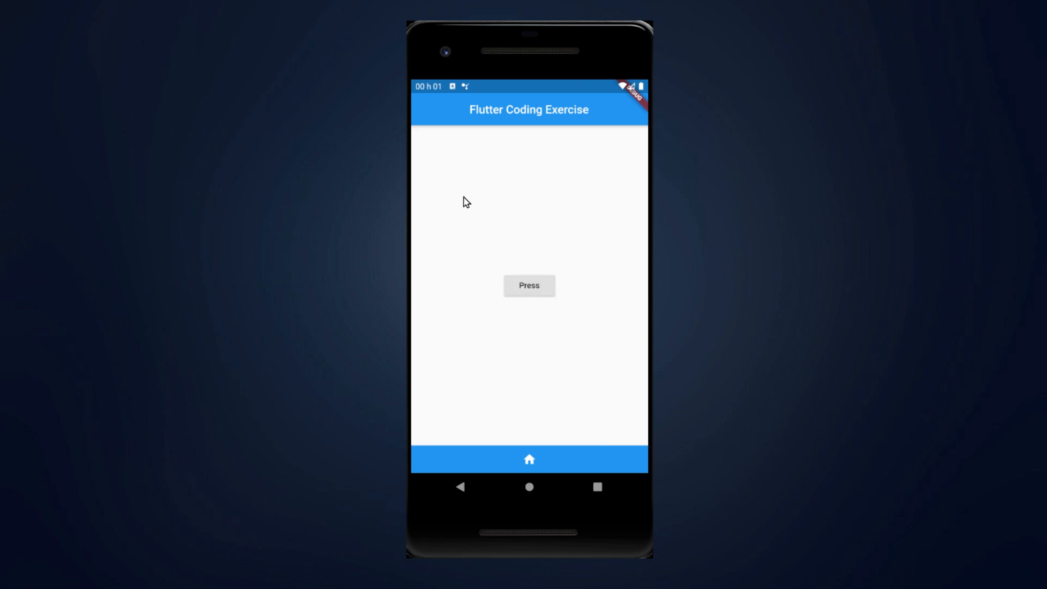
click(528, 285)
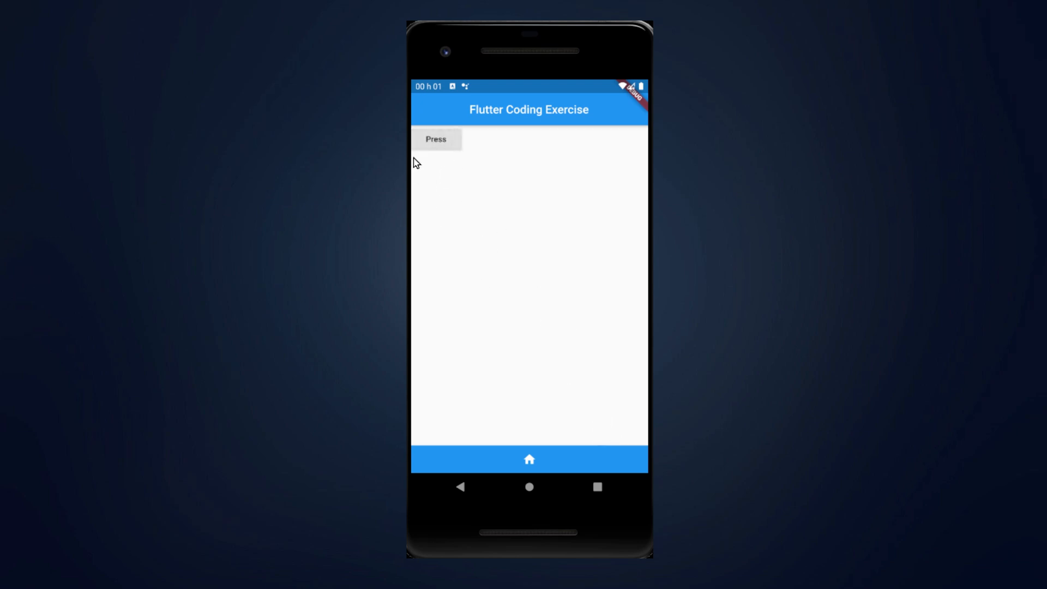
mouse_move(598, 397)
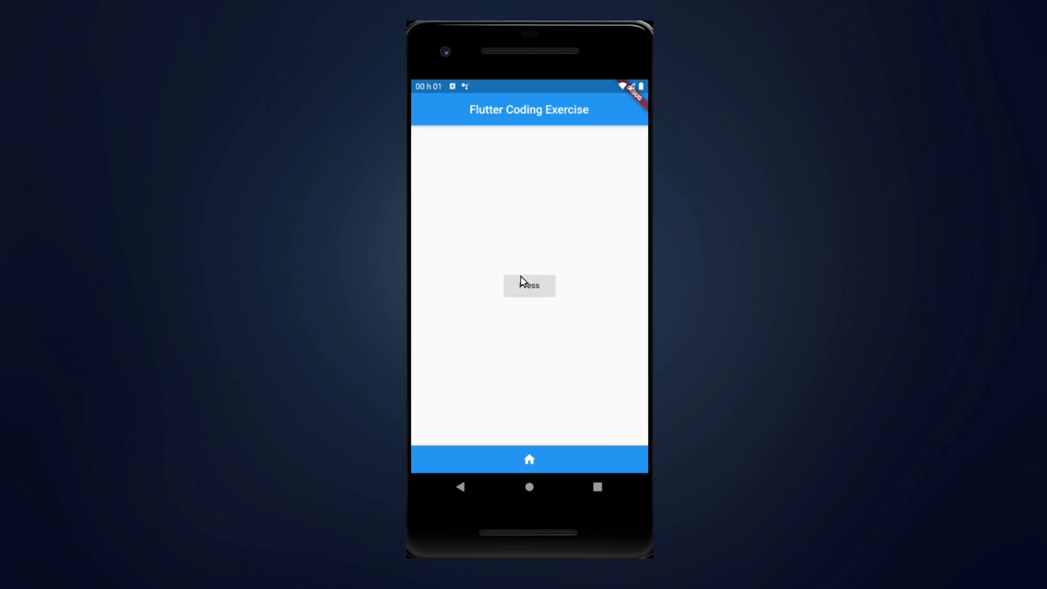
mouse_move(446, 153)
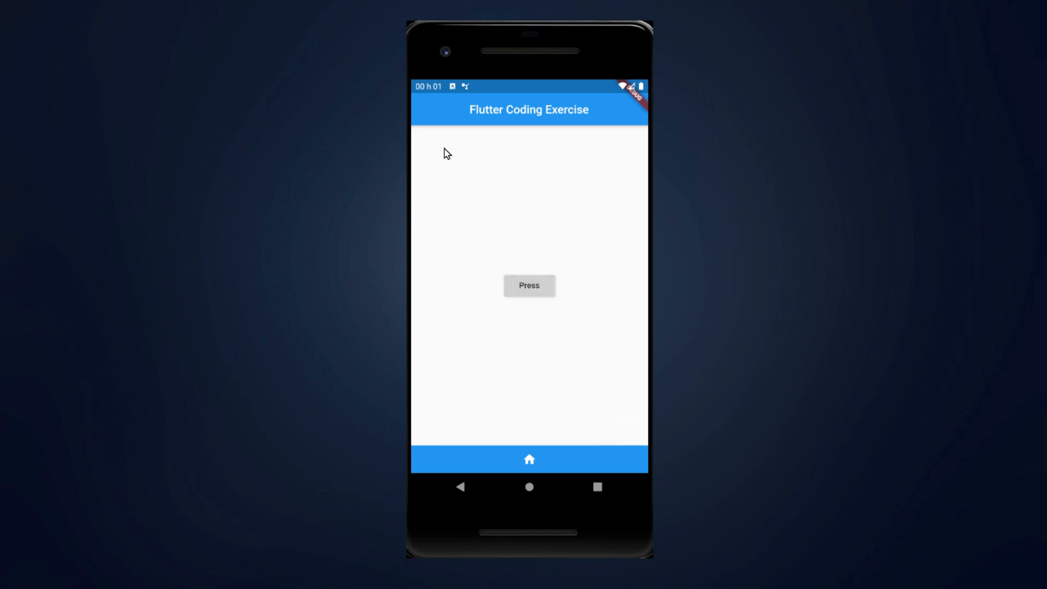
Tap Press three more times, moving the button through top-left to rest at bottom-right.
click(529, 285)
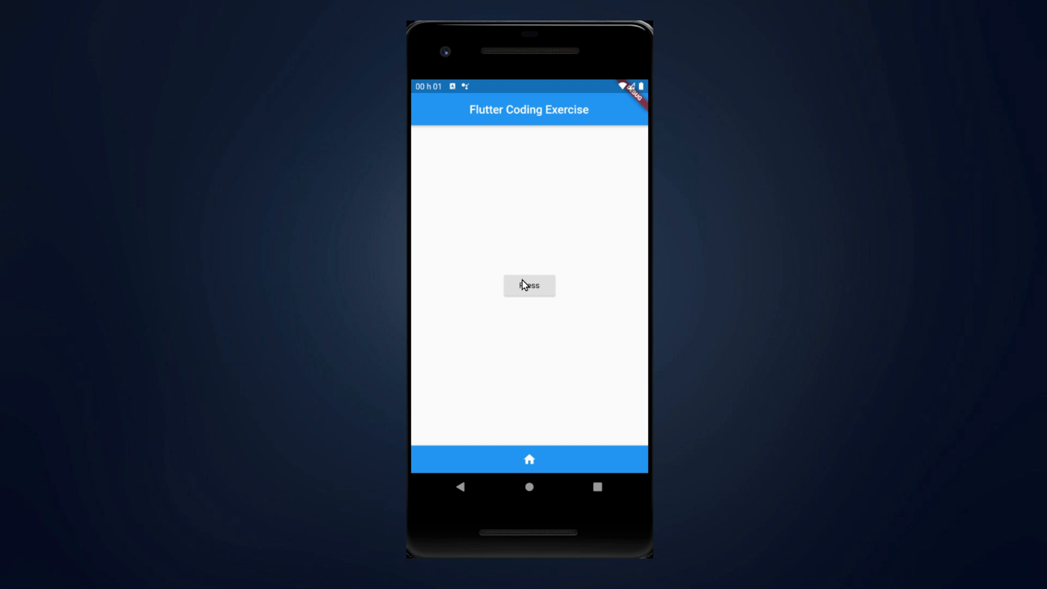
click(529, 284)
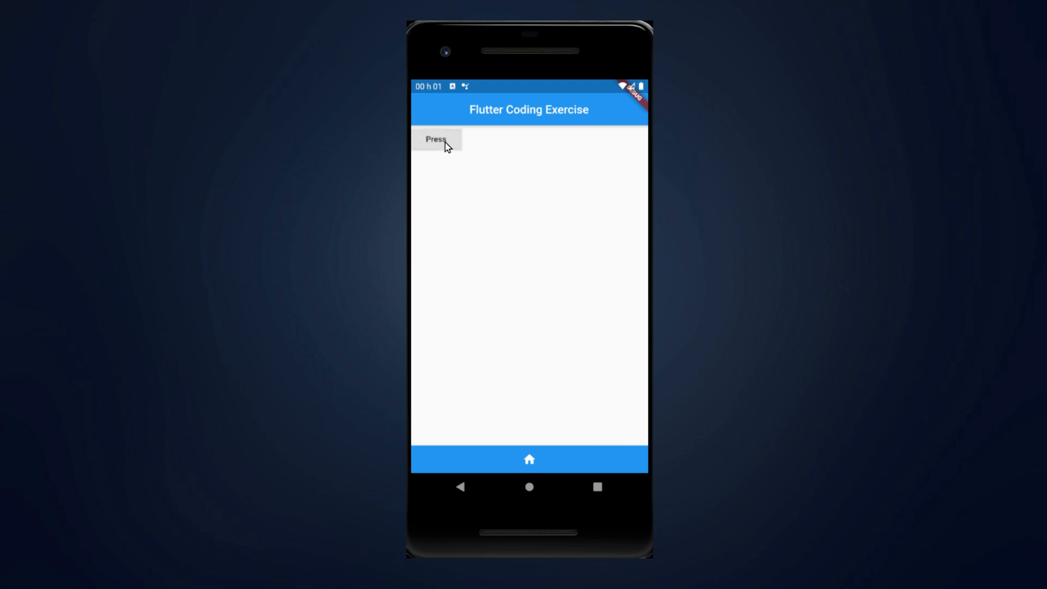
mouse_move(614, 433)
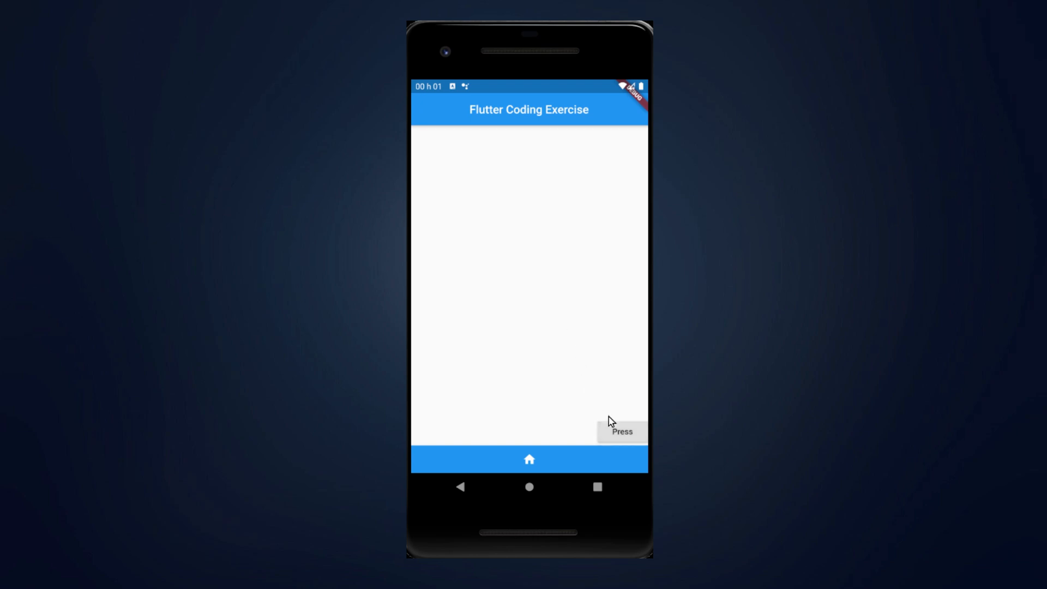
click(621, 431)
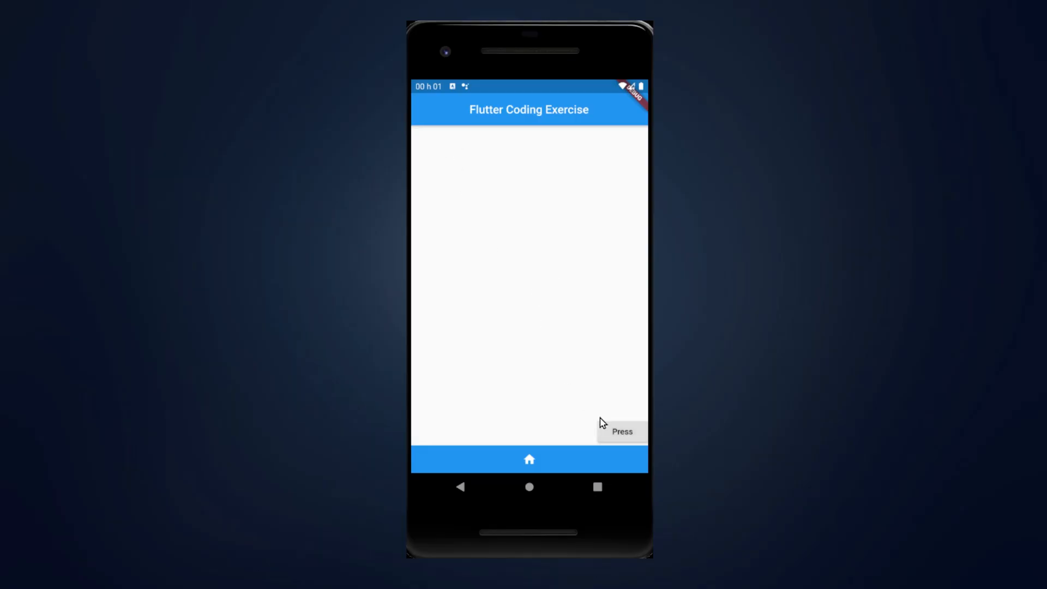
mouse_move(527, 288)
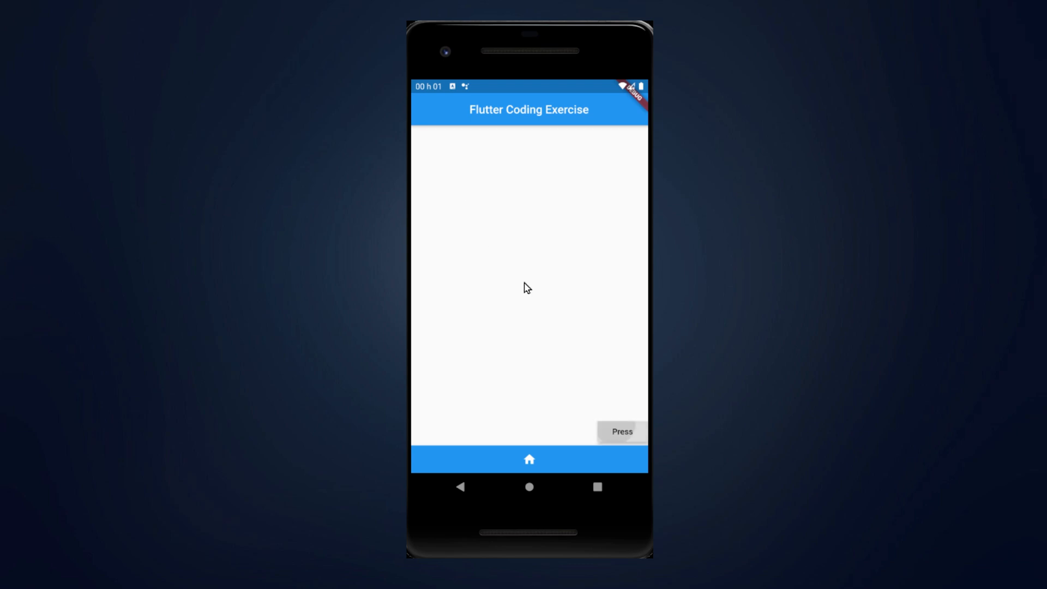
Tap Press once so the button leaves bottom-right for the top-left corner.
click(621, 431)
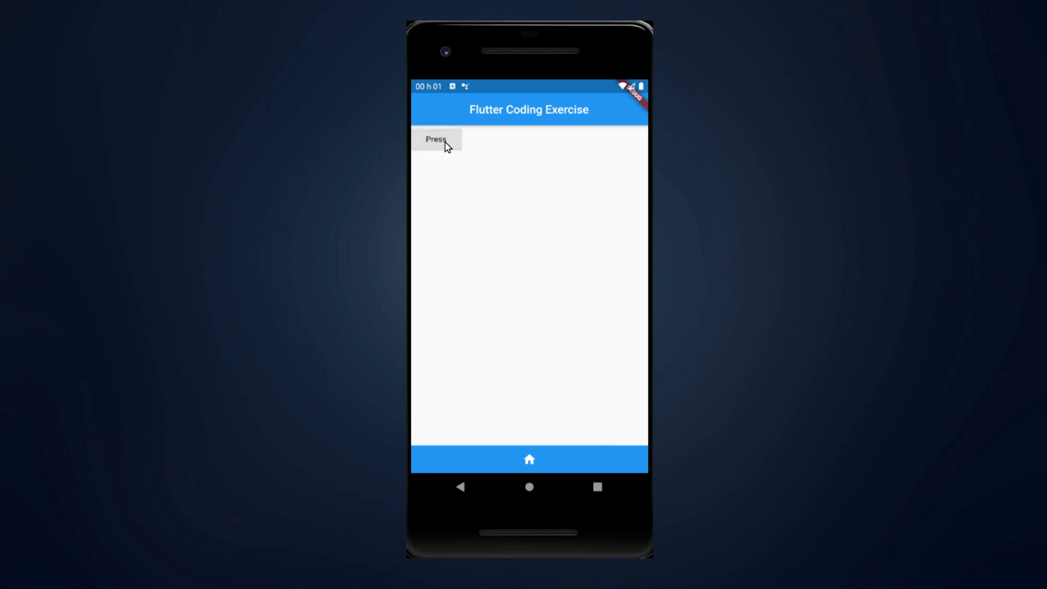
mouse_move(608, 430)
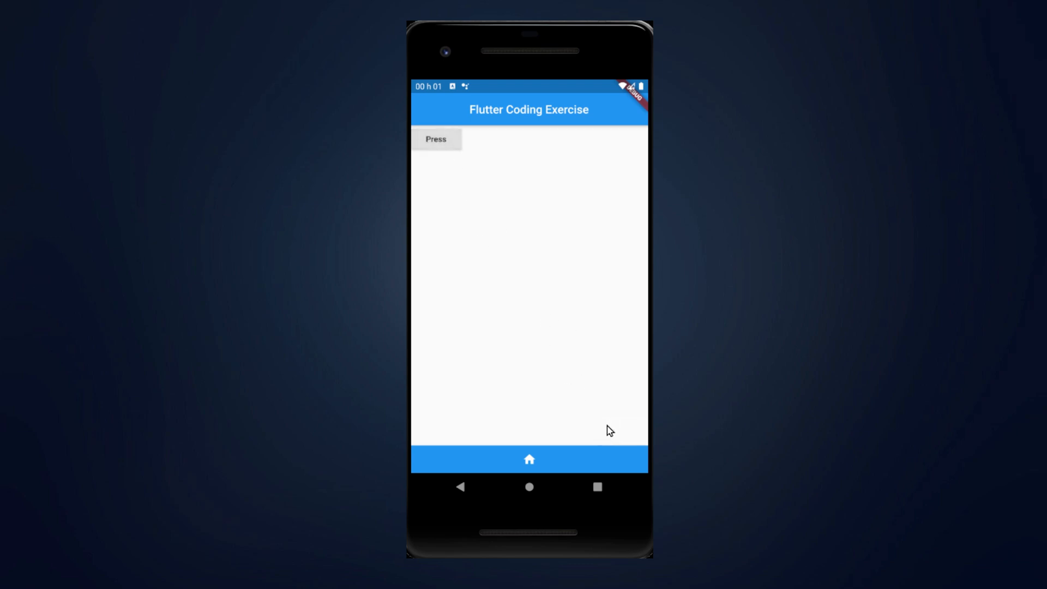